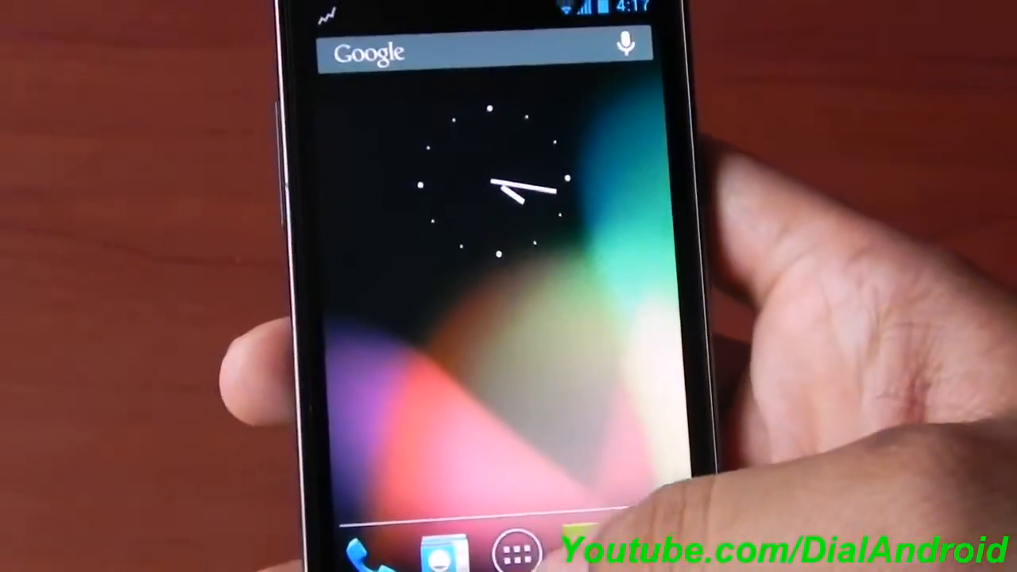
# Open CyanogenMod Statistics settings from the shade notification, showing reporting enabled.
pyautogui.click(443, 549)
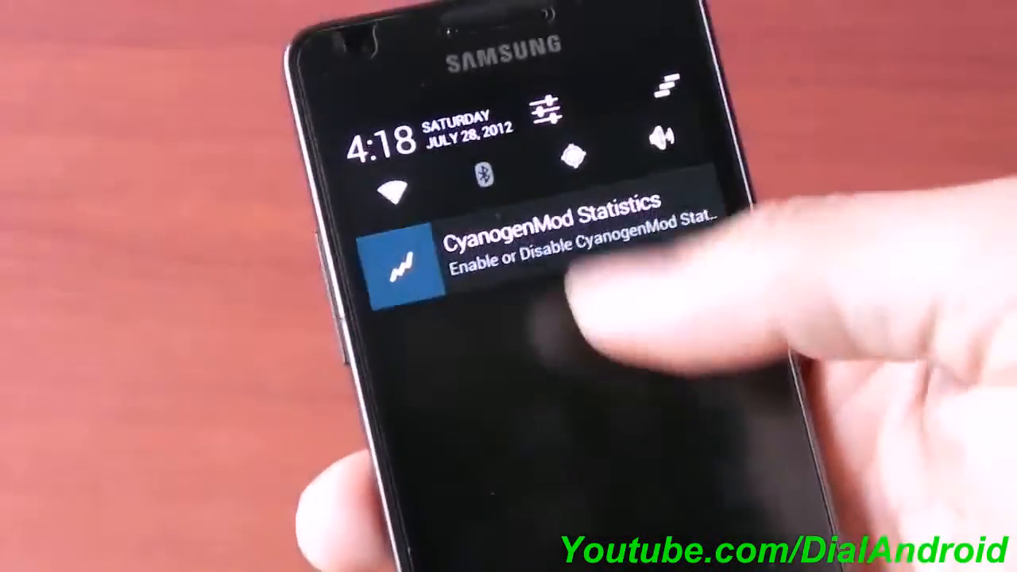
pyautogui.click(556, 255)
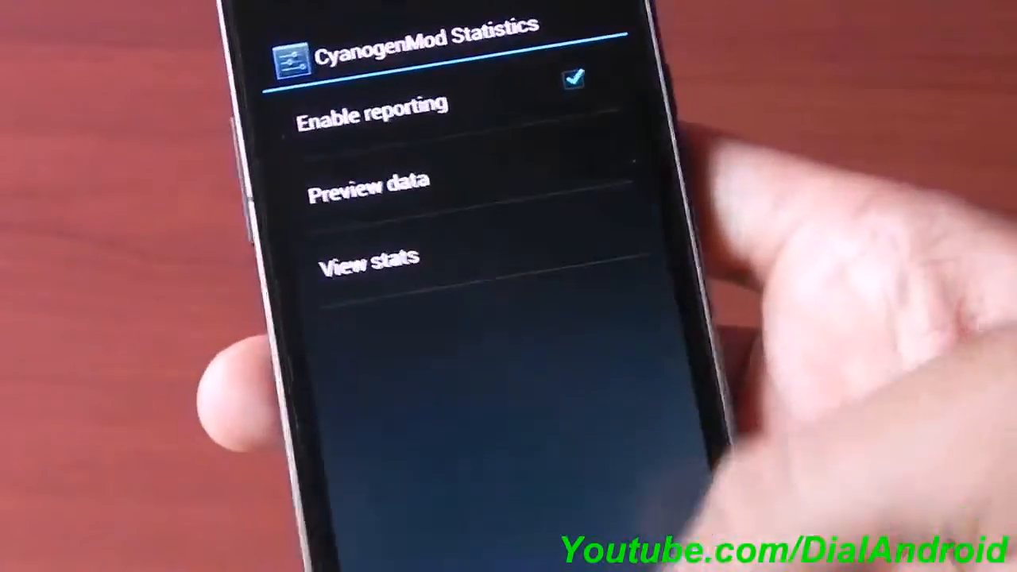